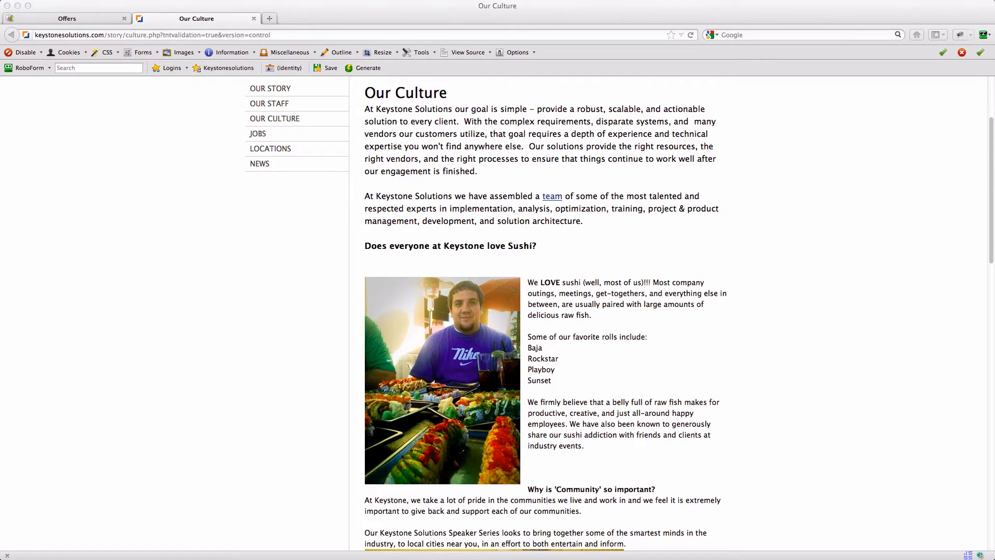
{"action": "mouse_move", "coordinate": [469, 343]}
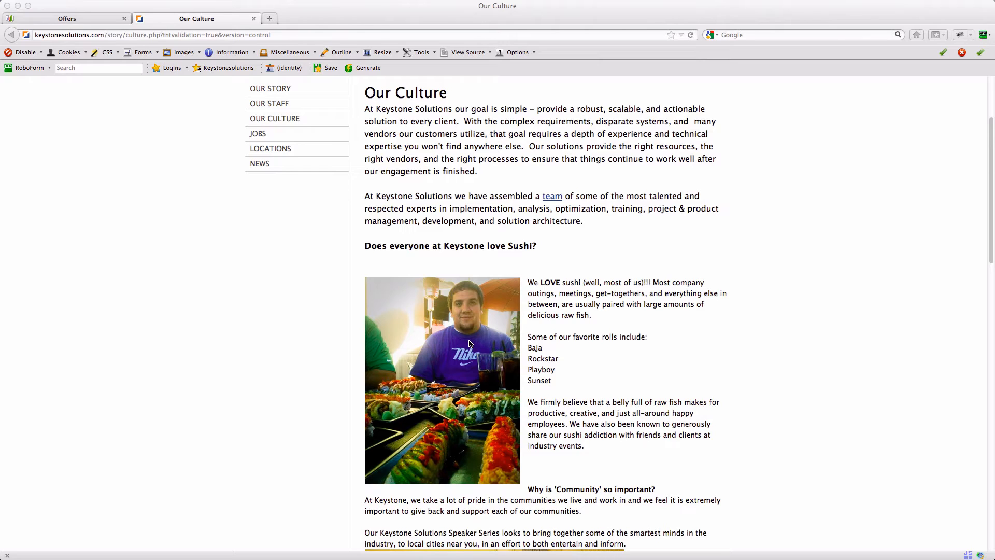
{"action": "mouse_move", "coordinate": [558, 318]}
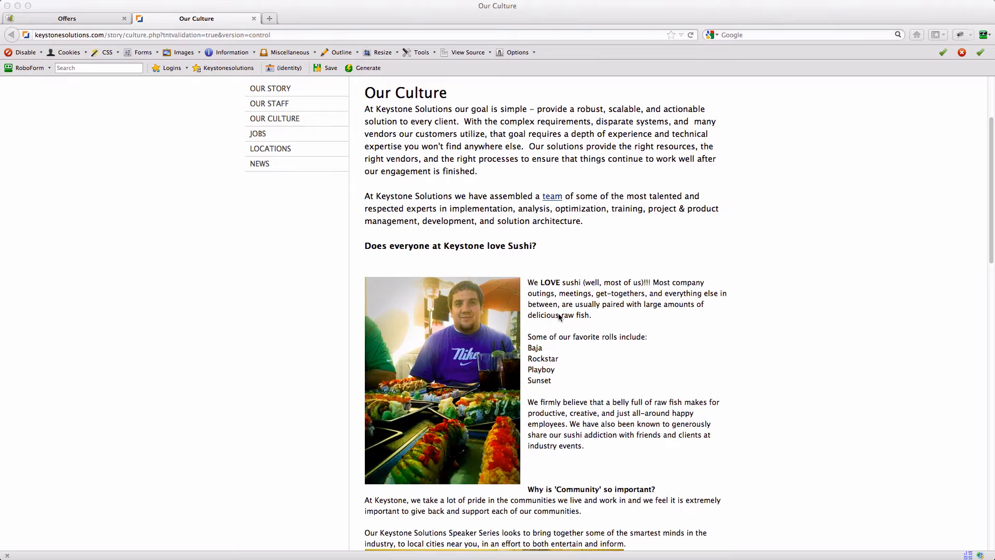
{"action": "mouse_move", "coordinate": [445, 277]}
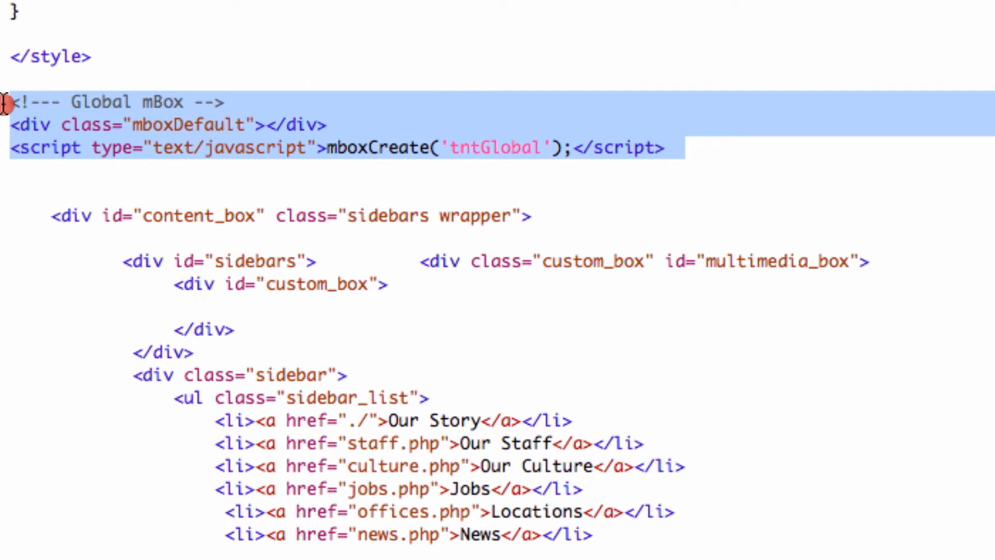
{"action": "mouse_move", "coordinate": [824, 113]}
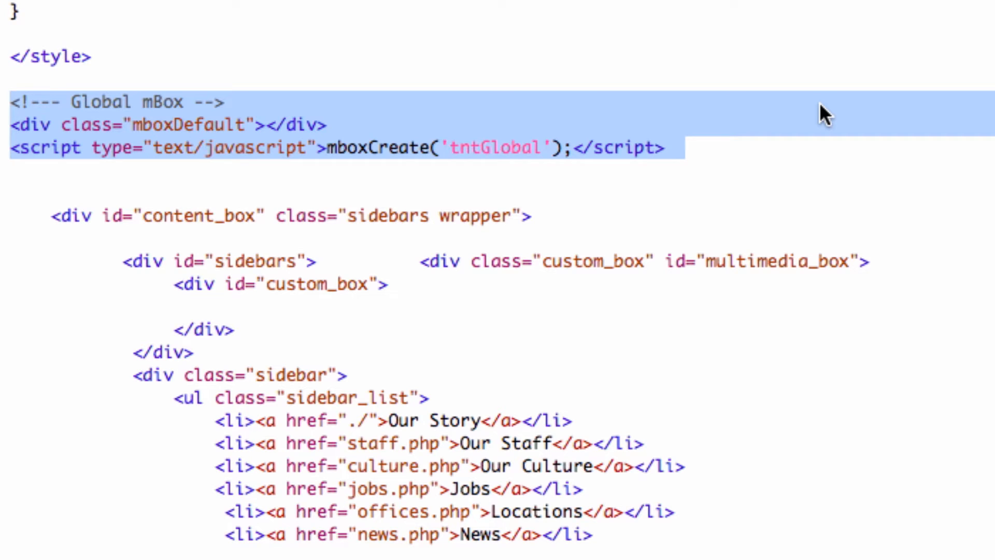
{"action": "mouse_move", "coordinate": [728, 143]}
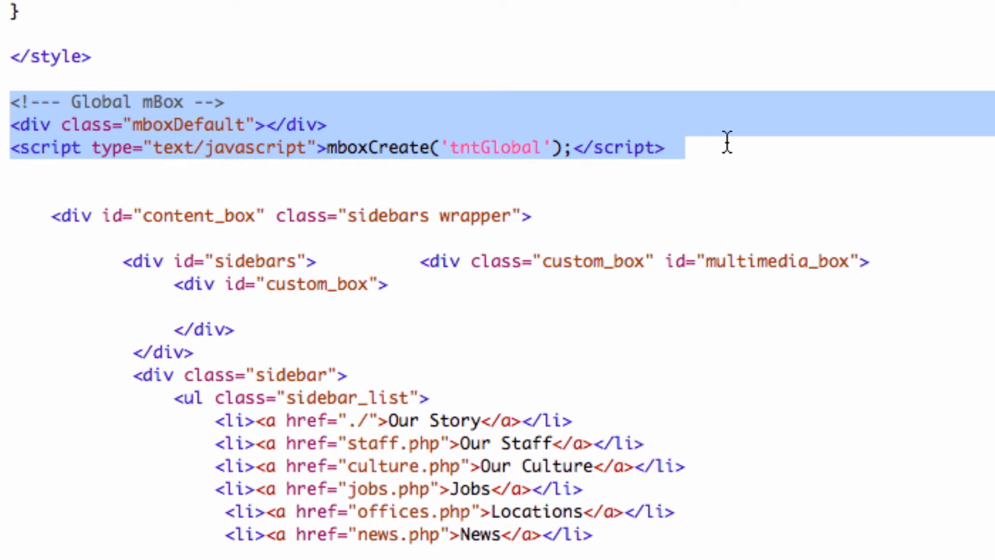
Review the control version of the Our Culture page in Firefox before editing its address.
{"action": "scroll", "scroll_direction": "down", "scroll_amount": 3}
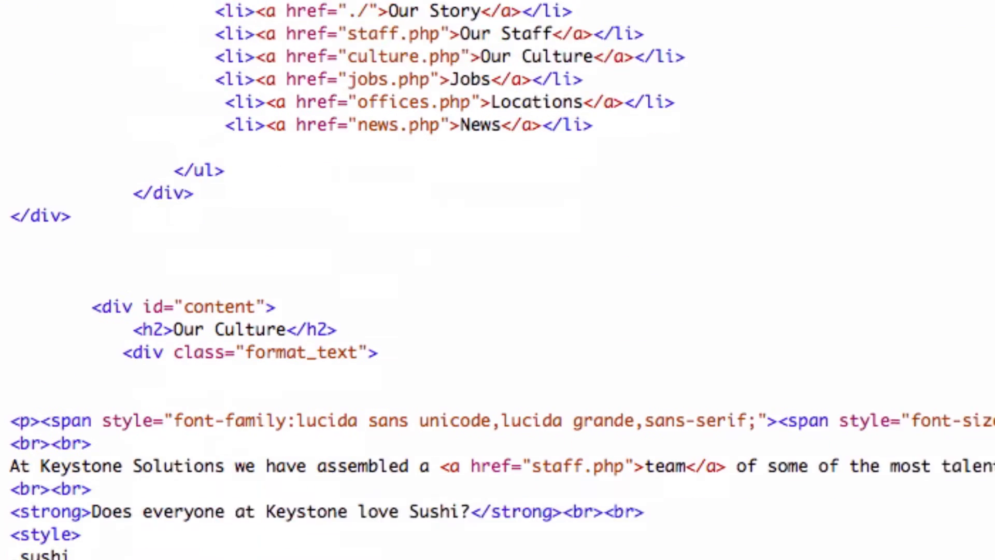
{"action": "scroll", "scroll_direction": "down", "scroll_amount": 3}
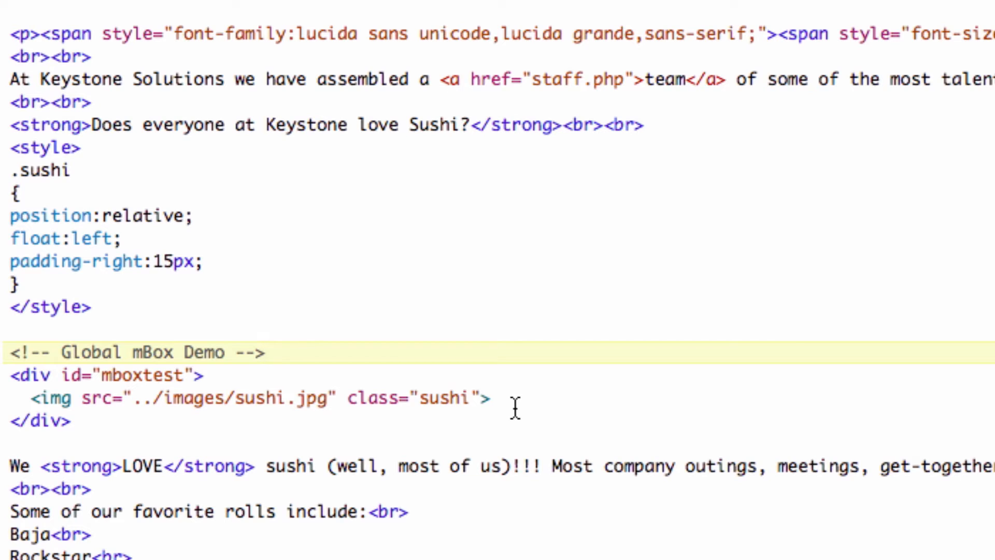
{"action": "left_click", "coordinate": [266, 352]}
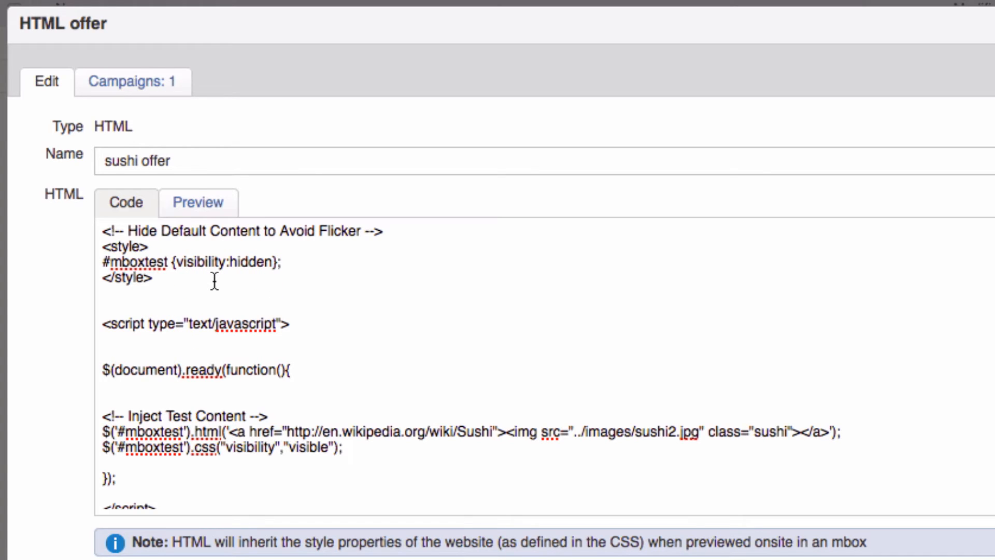
{"action": "left_click", "coordinate": [152, 278]}
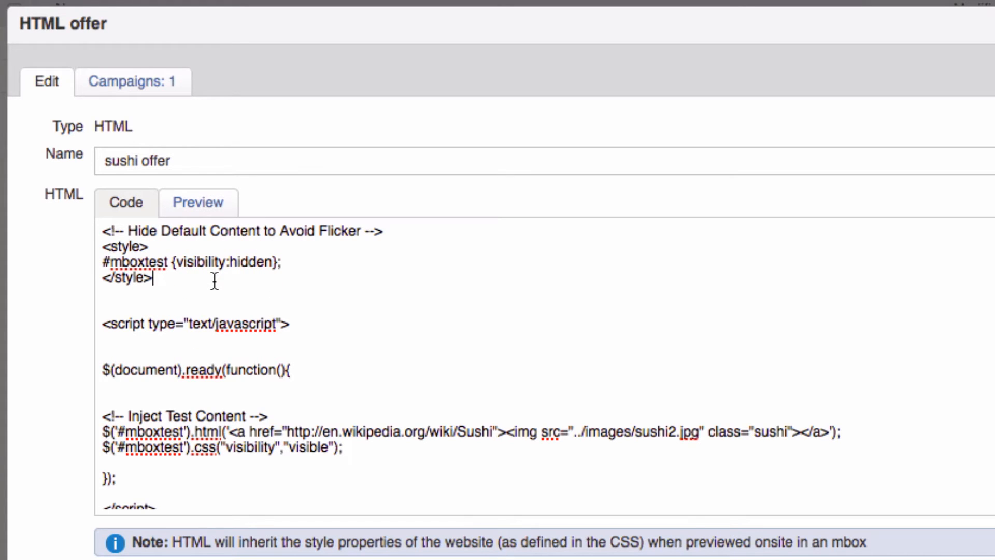
{"action": "mouse_move", "coordinate": [319, 266]}
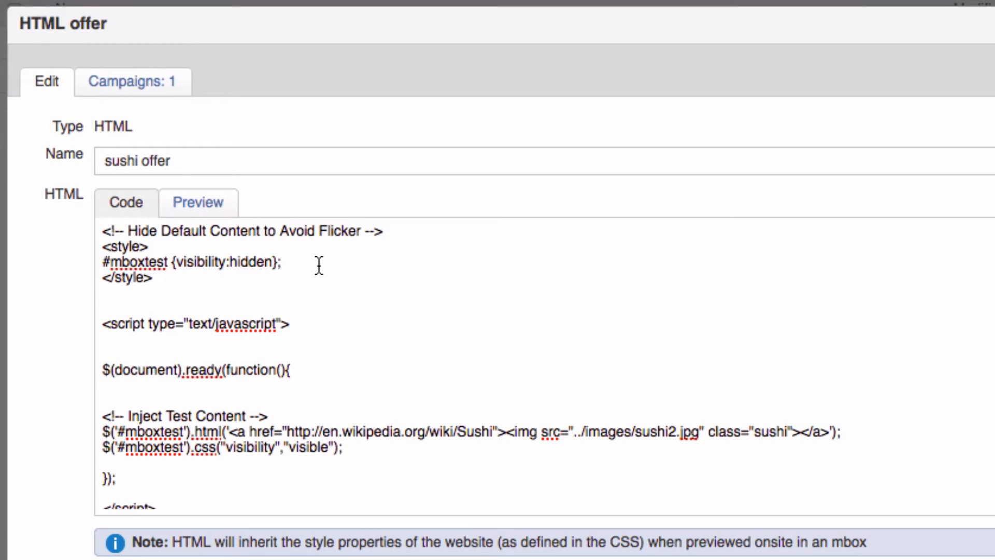
{"action": "left_click", "coordinate": [153, 278]}
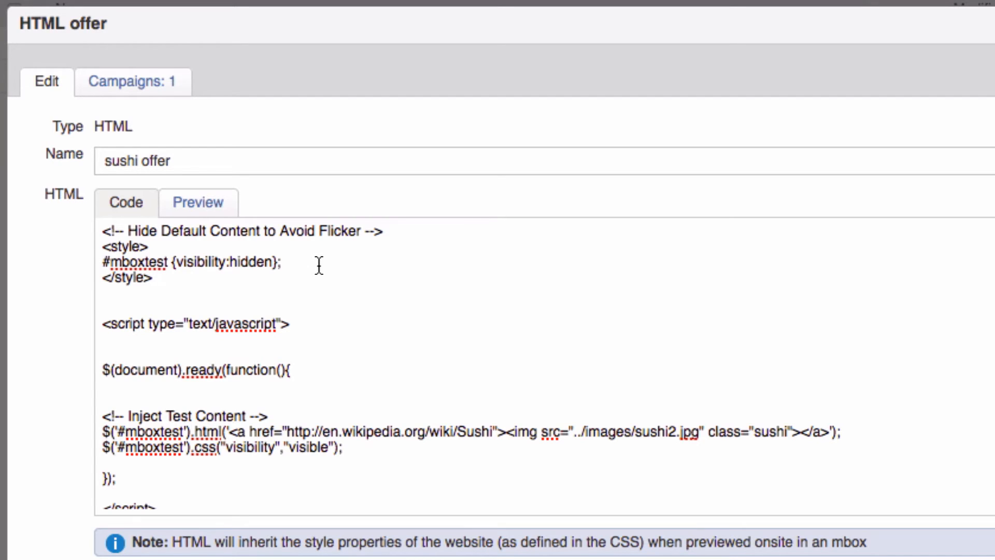
{"action": "mouse_move", "coordinate": [314, 388]}
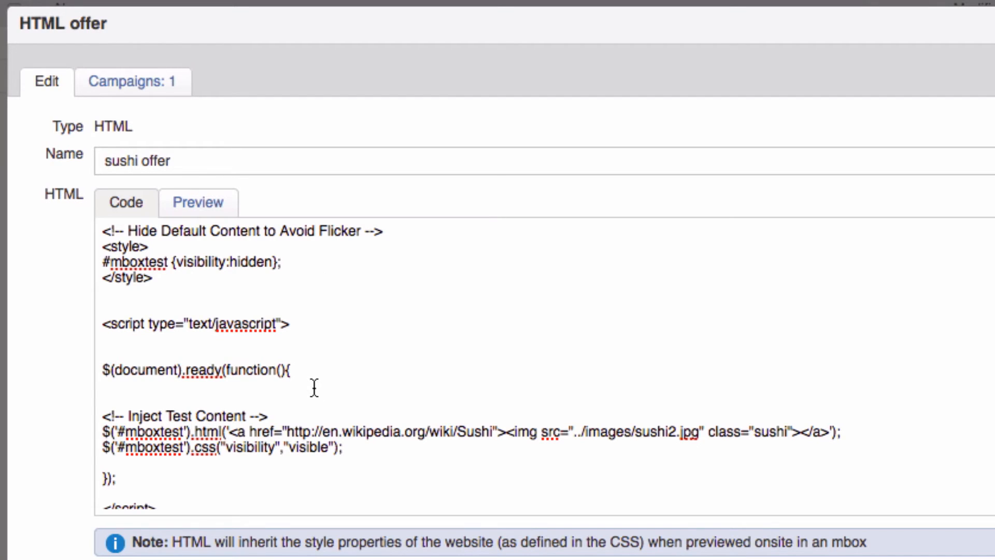
{"action": "left_click", "coordinate": [153, 277]}
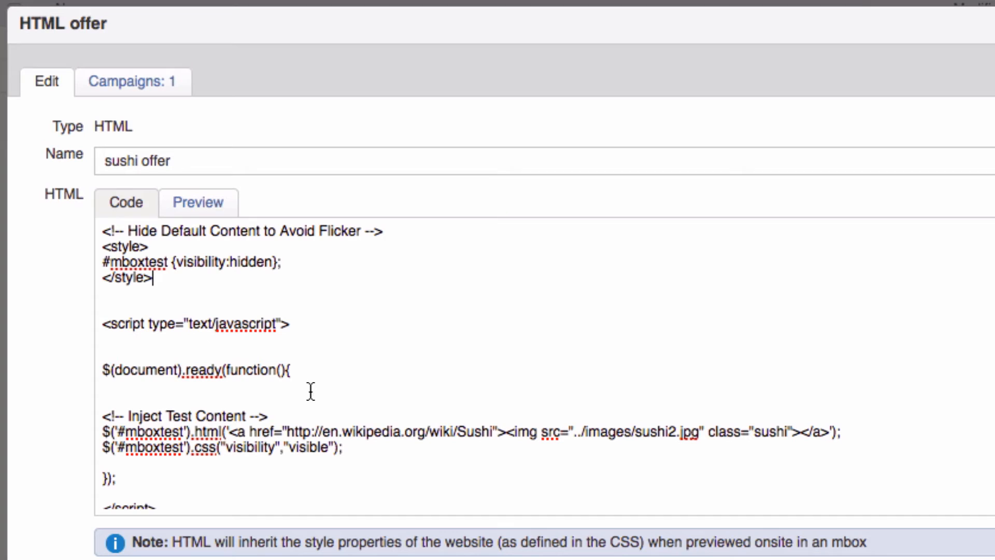
{"action": "mouse_move", "coordinate": [853, 433]}
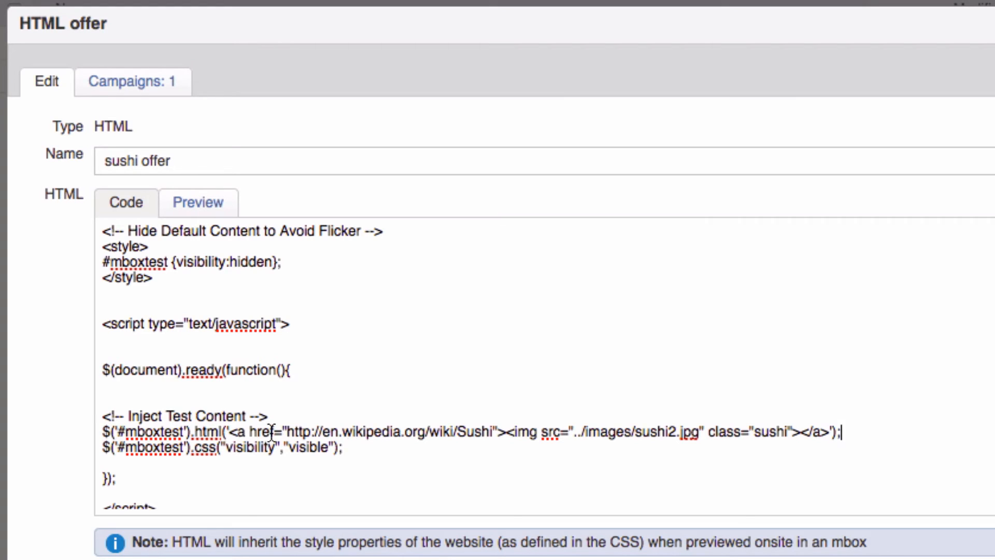
{"action": "mouse_move", "coordinate": [716, 436]}
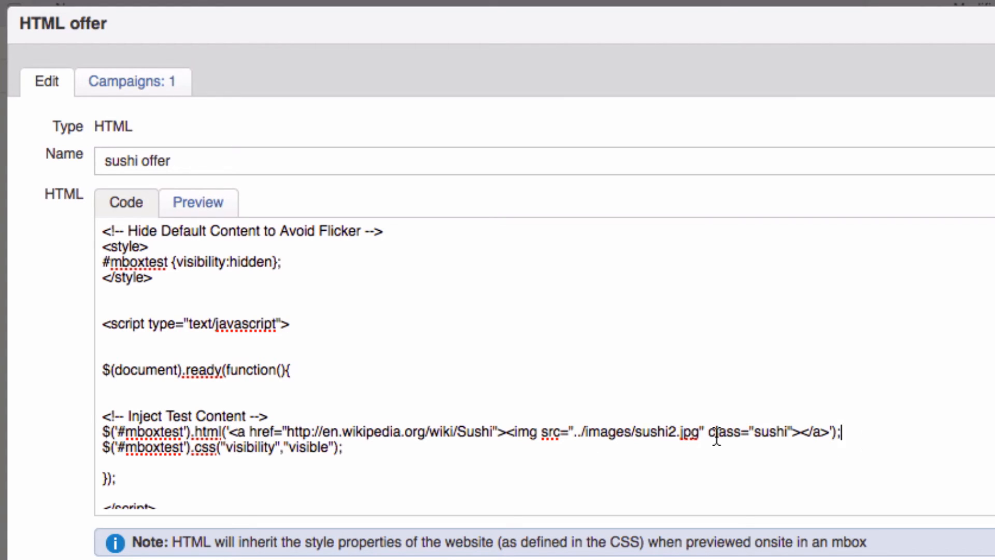
{"action": "mouse_move", "coordinate": [850, 437]}
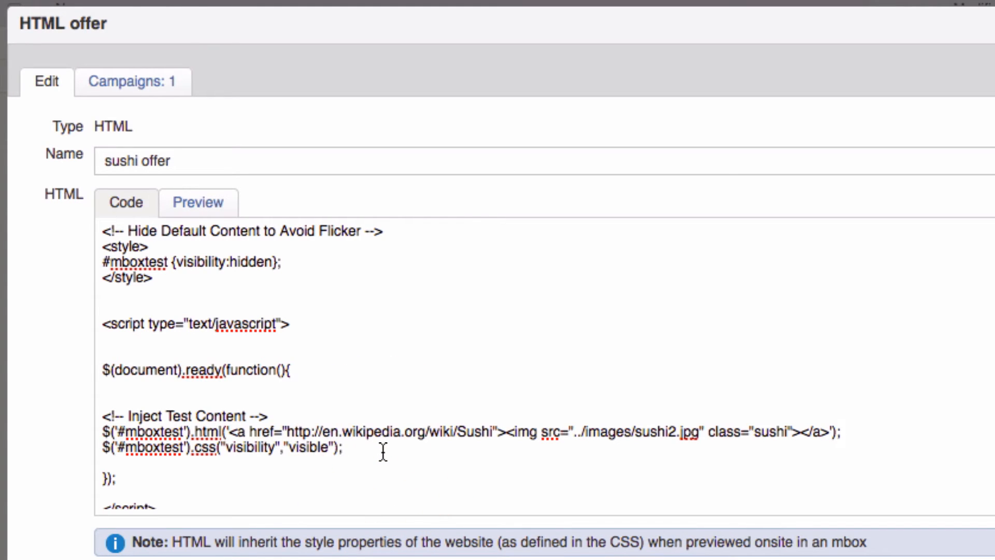
{"action": "left_click", "coordinate": [344, 447]}
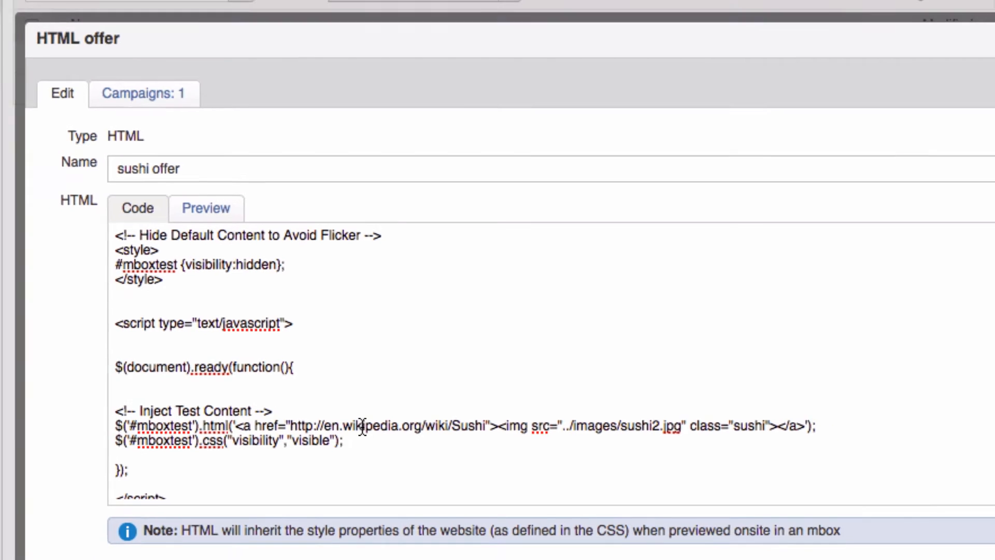
{"action": "left_click", "coordinate": [197, 18]}
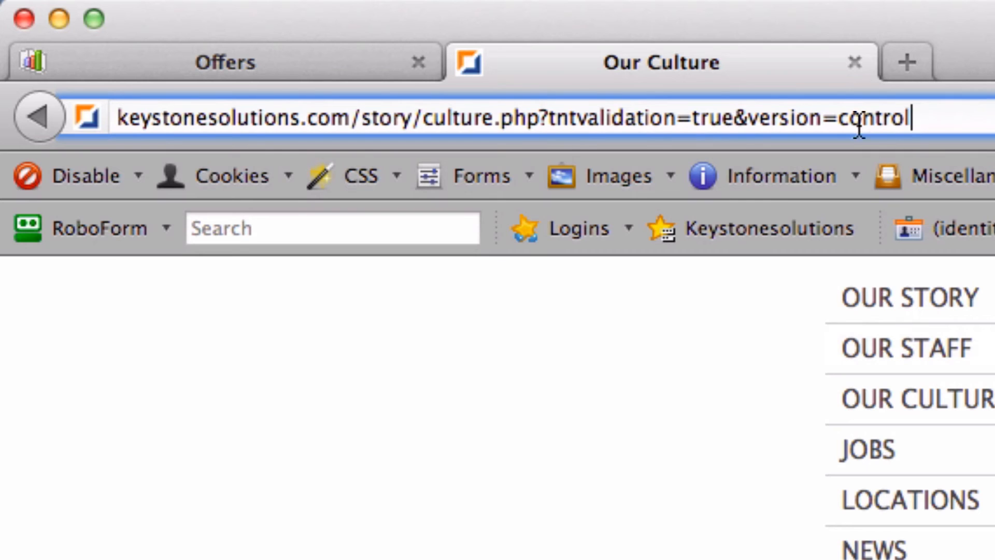
Replace the URL's version value 'control' with 'test' in the address bar.
{"action": "double_click", "coordinate": [875, 117]}
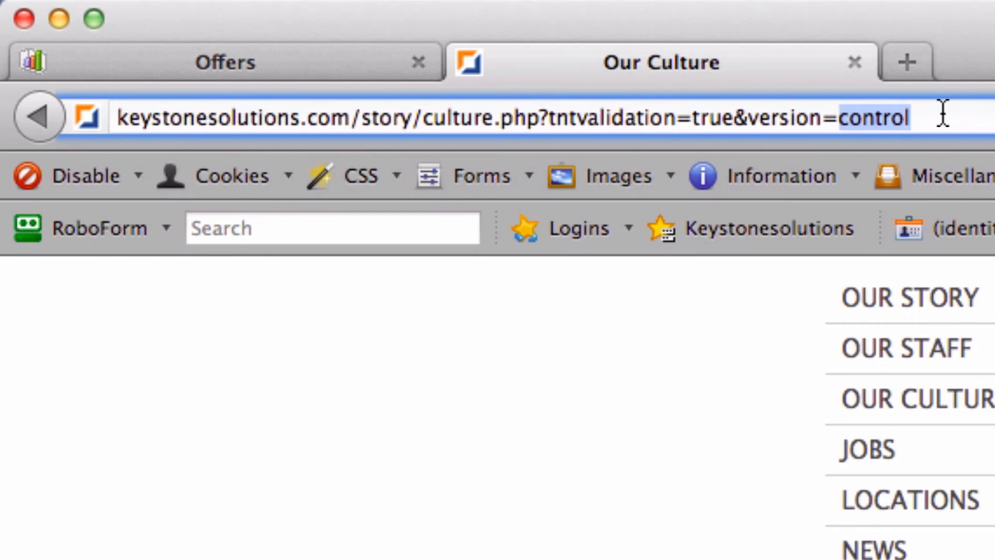
{"action": "type", "text": "test"}
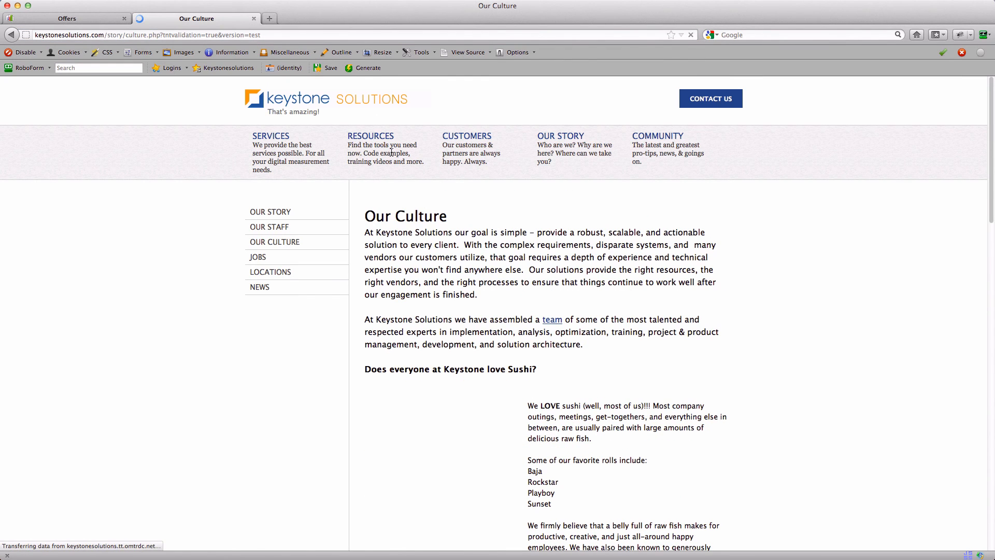
Scroll the loaded version=test page to the sushi platter image linked to Wikipedia's Sushi article.
{"action": "scroll", "scroll_direction": "down", "scroll_amount": 3}
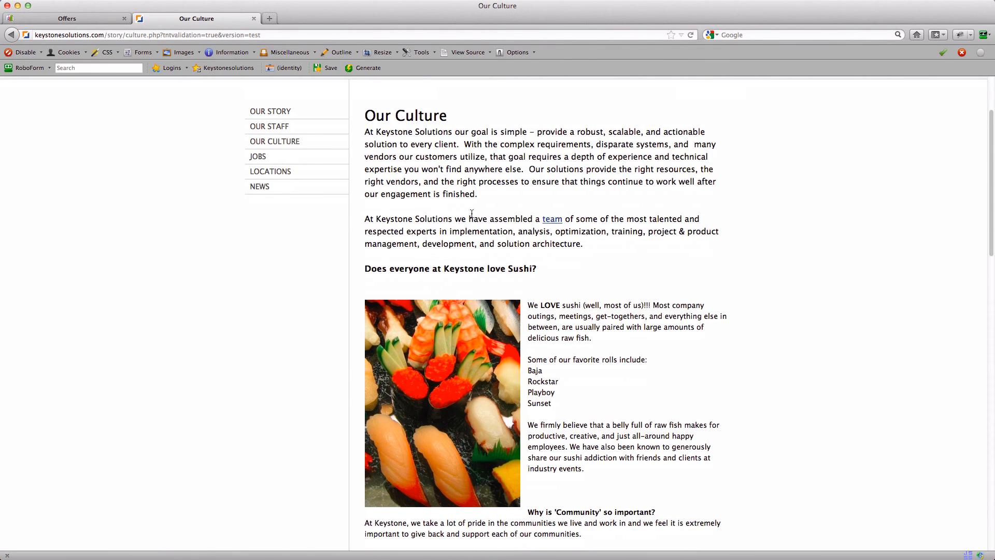
{"action": "mouse_move", "coordinate": [457, 347]}
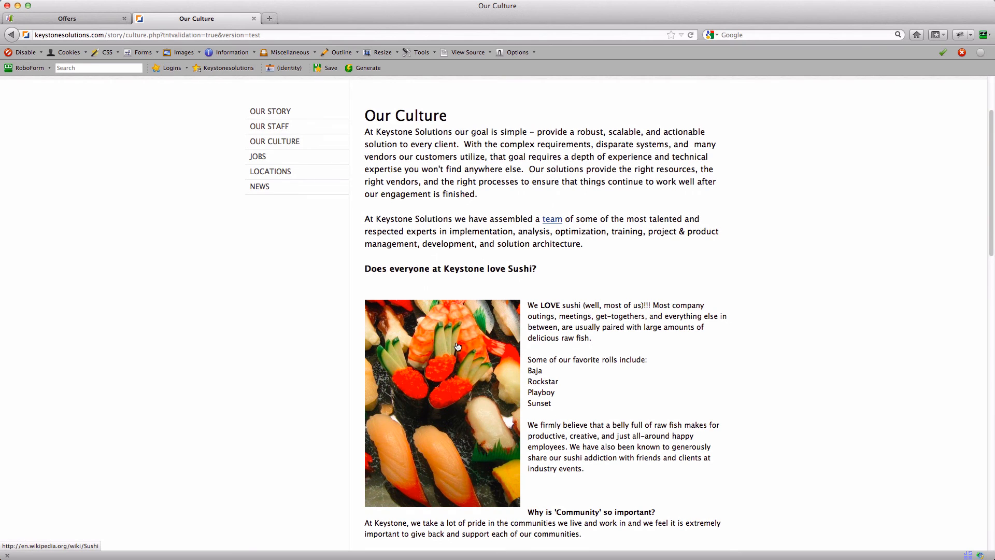